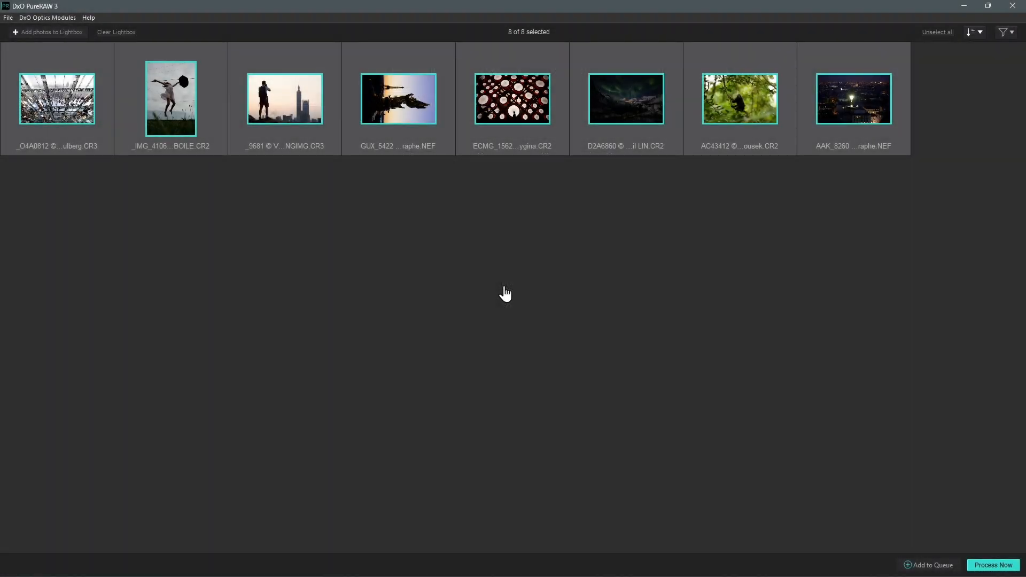
mouse_move(804, 408)
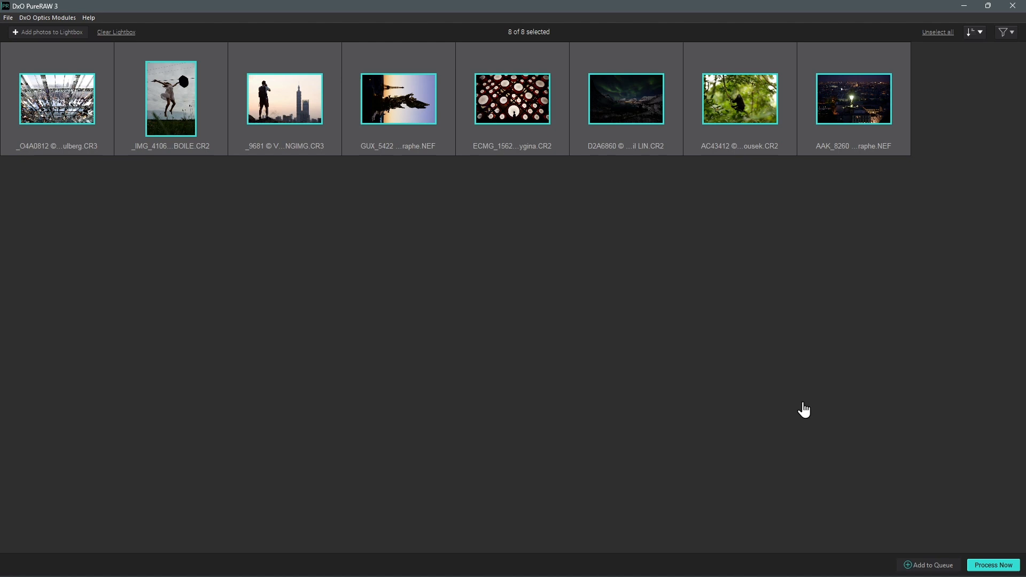
- Start processing all eight photos with DeepPRIME XD denoising and DNG output
click(991, 565)
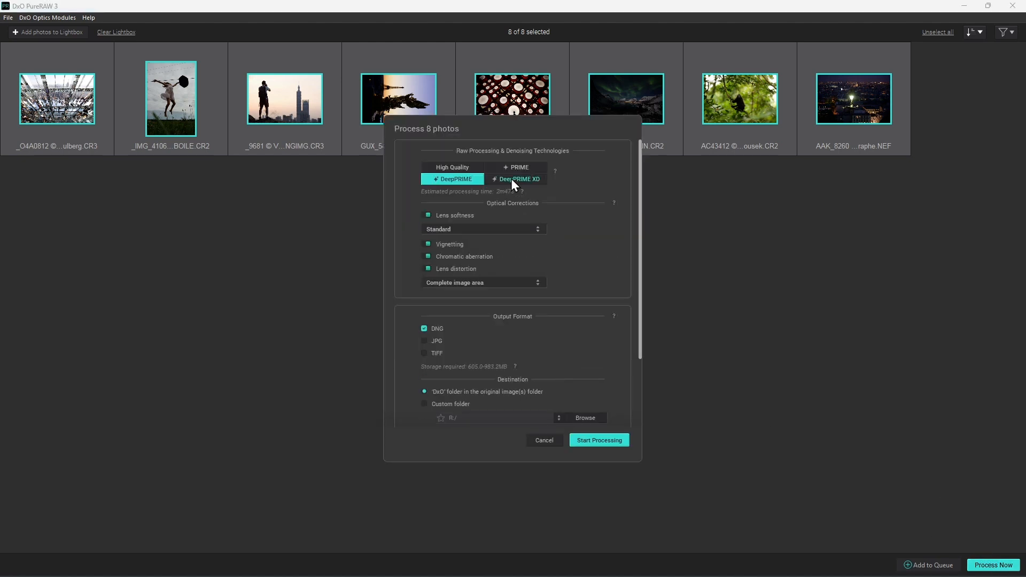
click(598, 440)
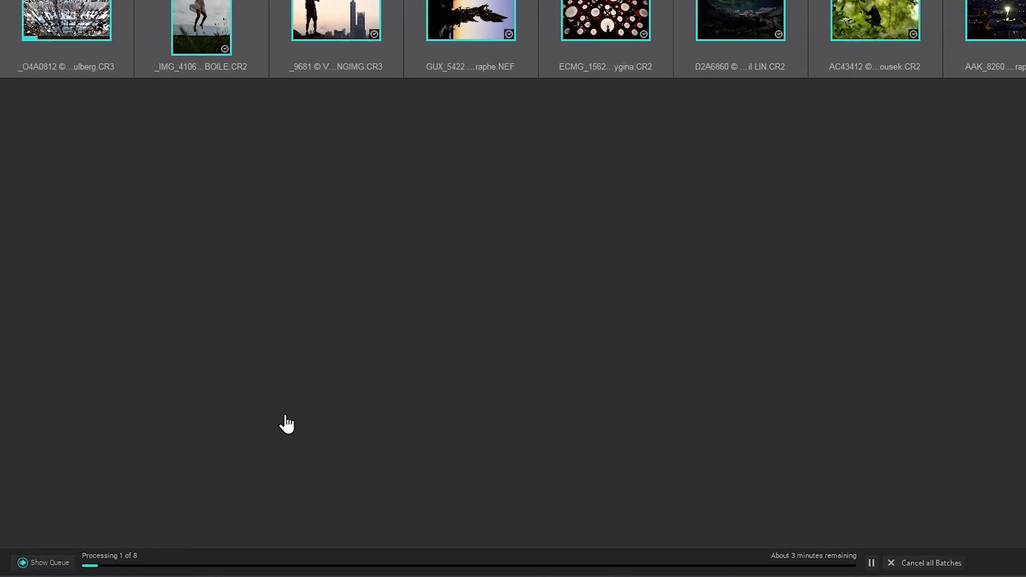
- Show the processing queue with each photo's DeepPRIME XD DNG destination
click(49, 563)
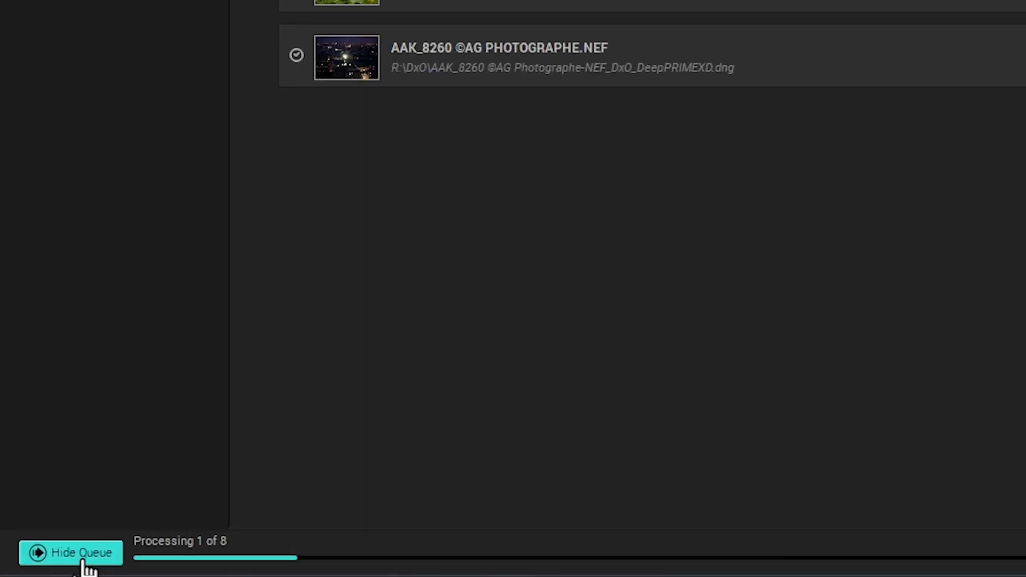
- Set AC43412 to process next and move D2A6860 to the end of the queue
click(70, 551)
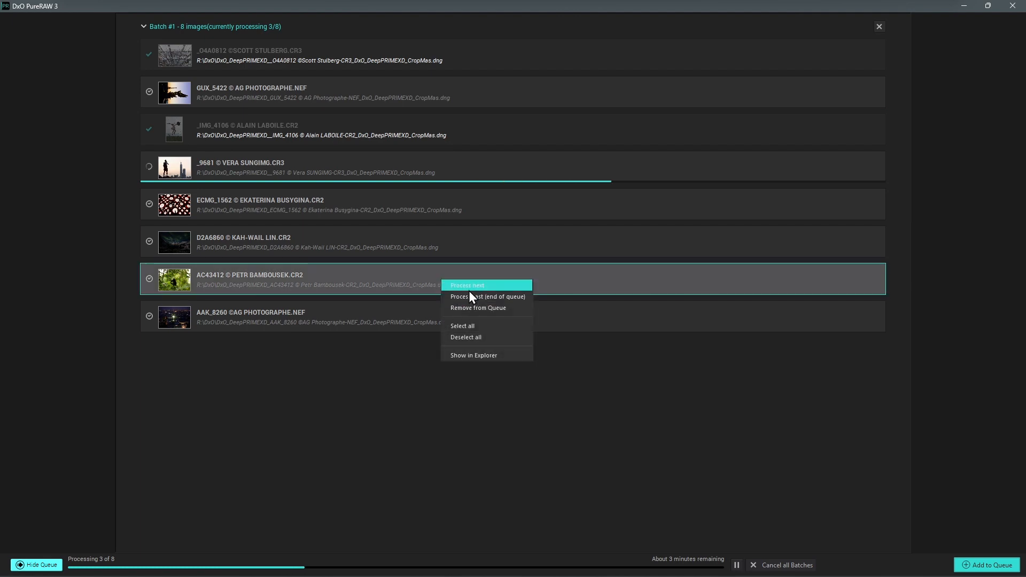
click(467, 286)
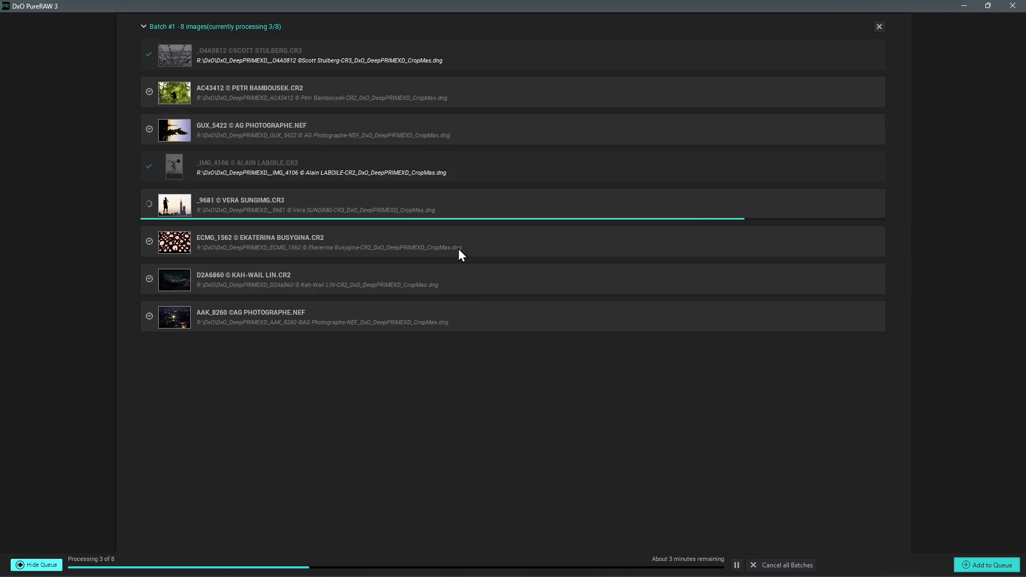
right_click(327, 279)
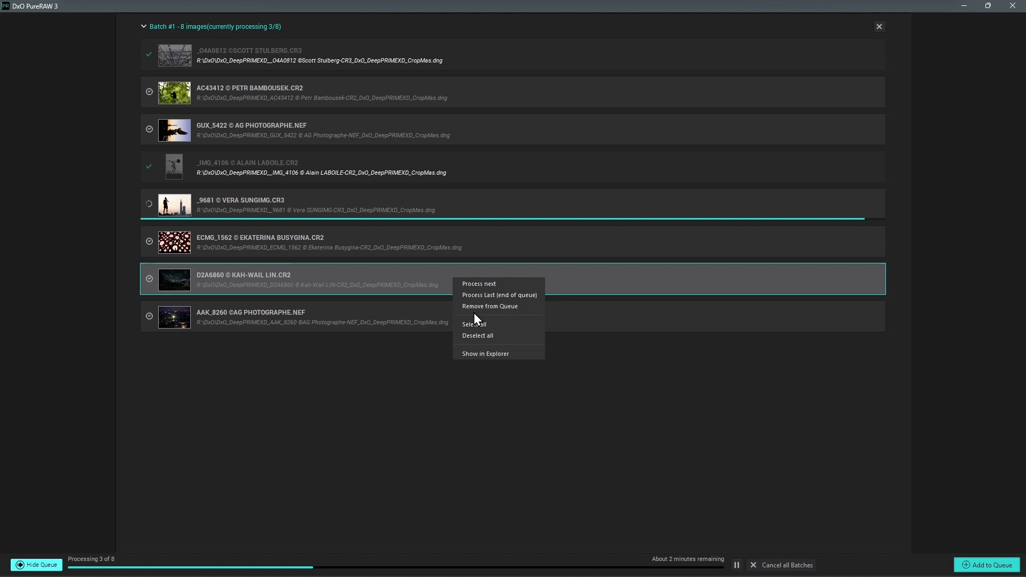
mouse_move(498, 295)
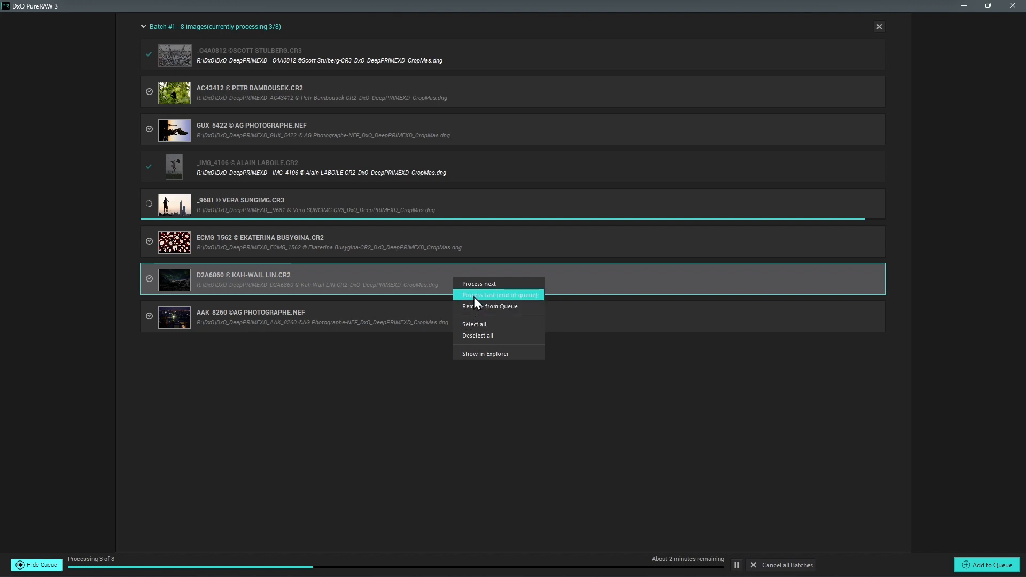
click(499, 295)
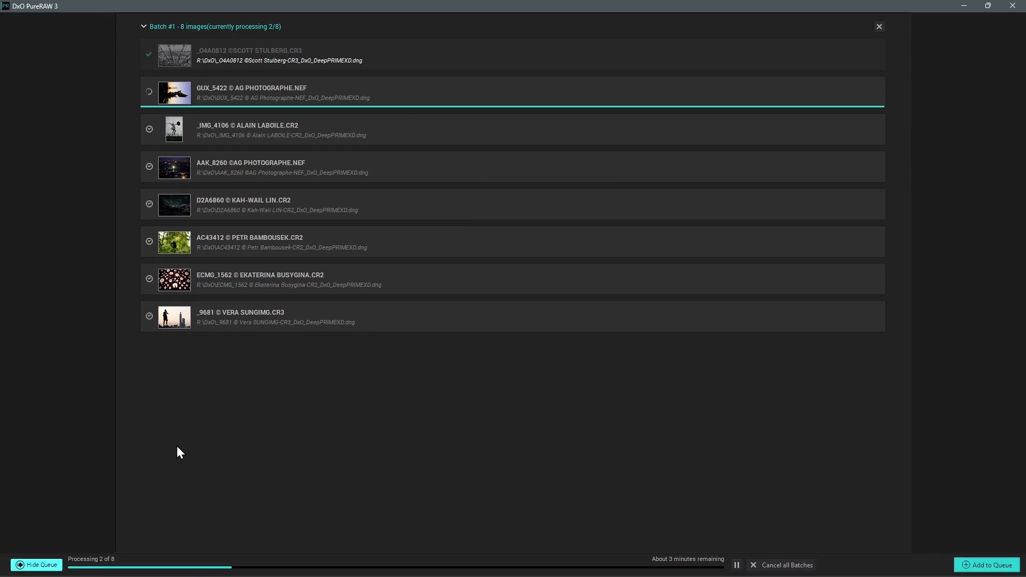
- Hide the queue and import two more photos into the lightbox
click(36, 565)
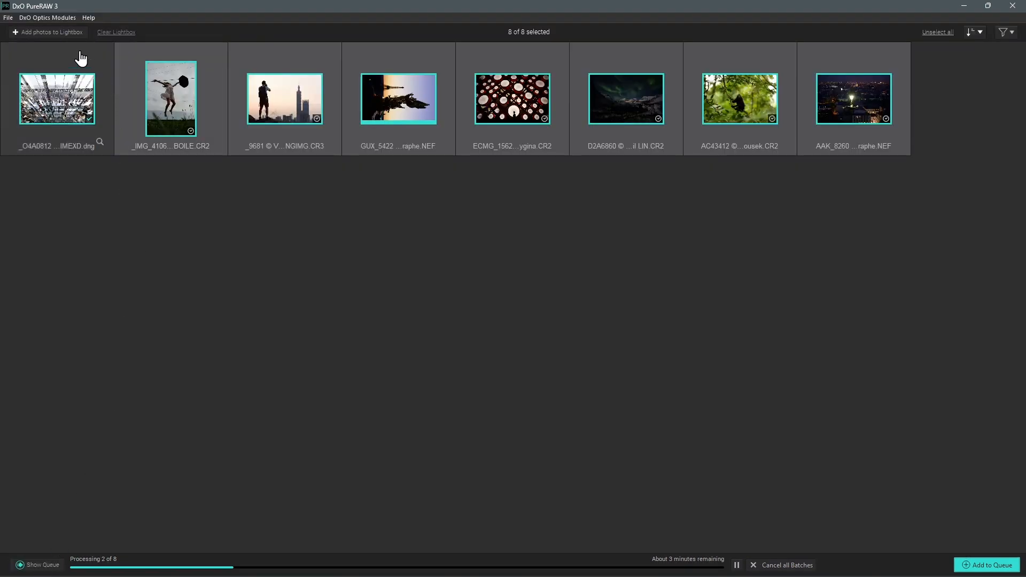
click(46, 32)
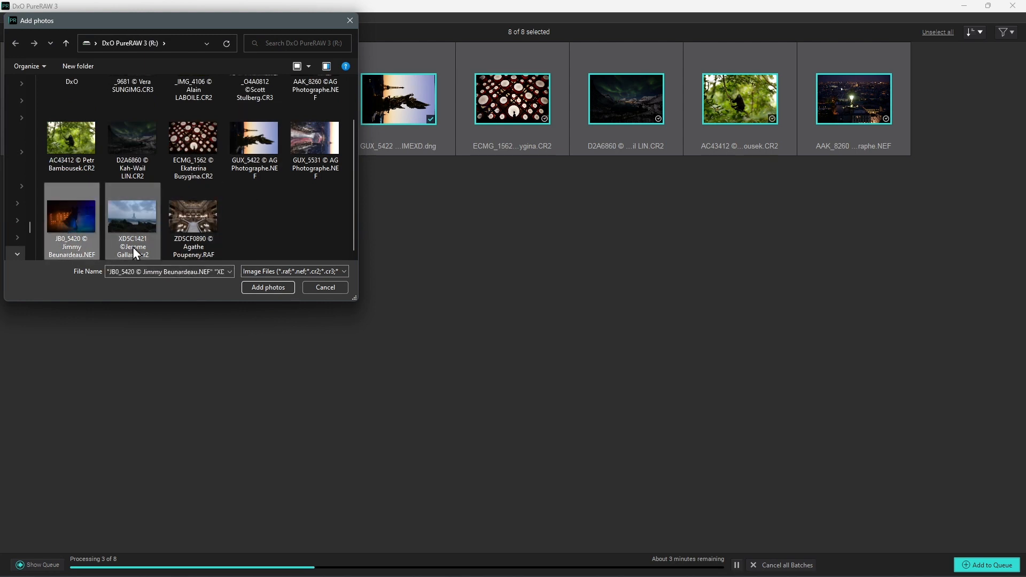
click(267, 288)
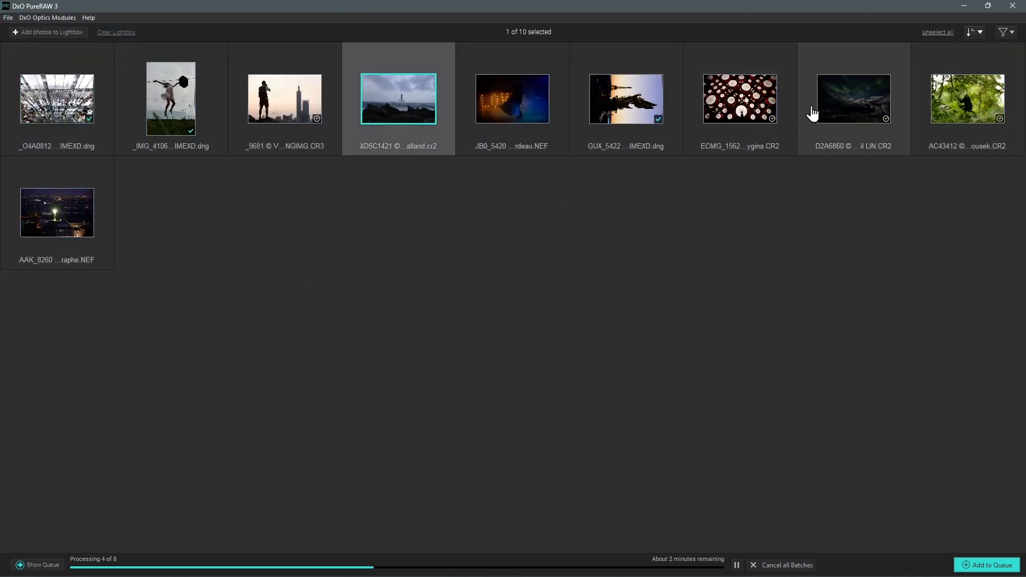
- Add XD5C1421 and D2A6860 to the queue as a DeepPRIME XD batch
click(853, 99)
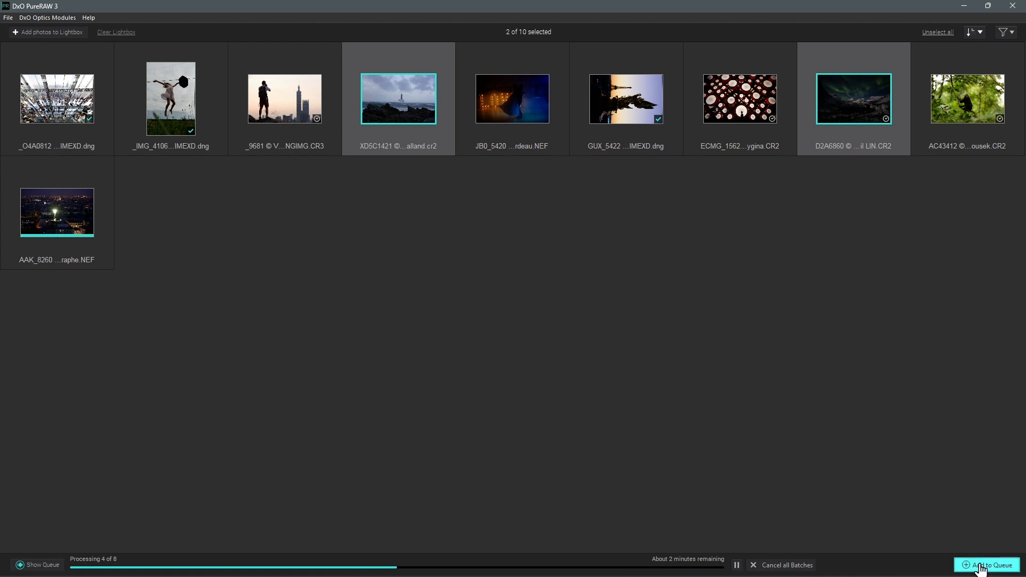
click(989, 565)
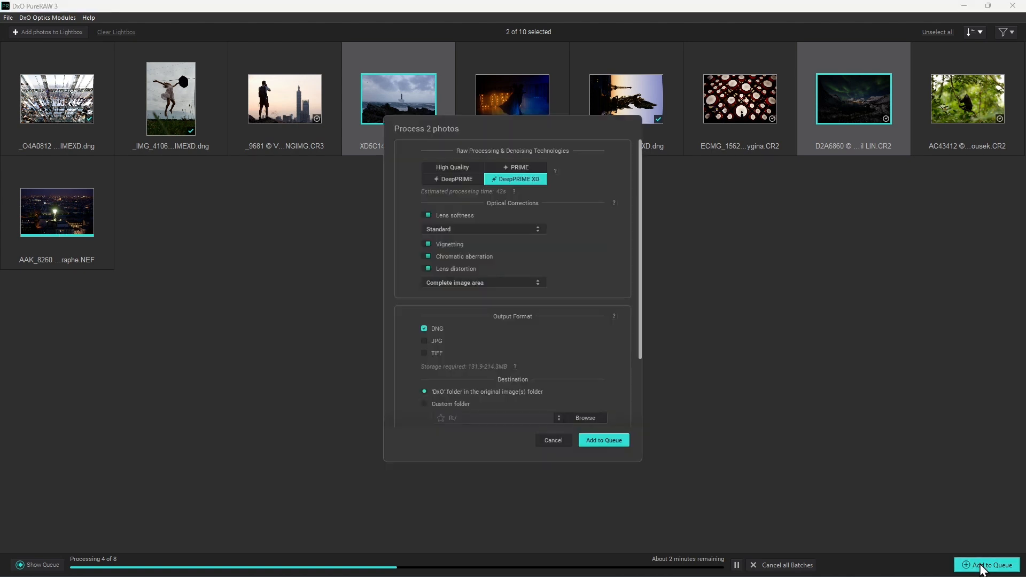
click(603, 440)
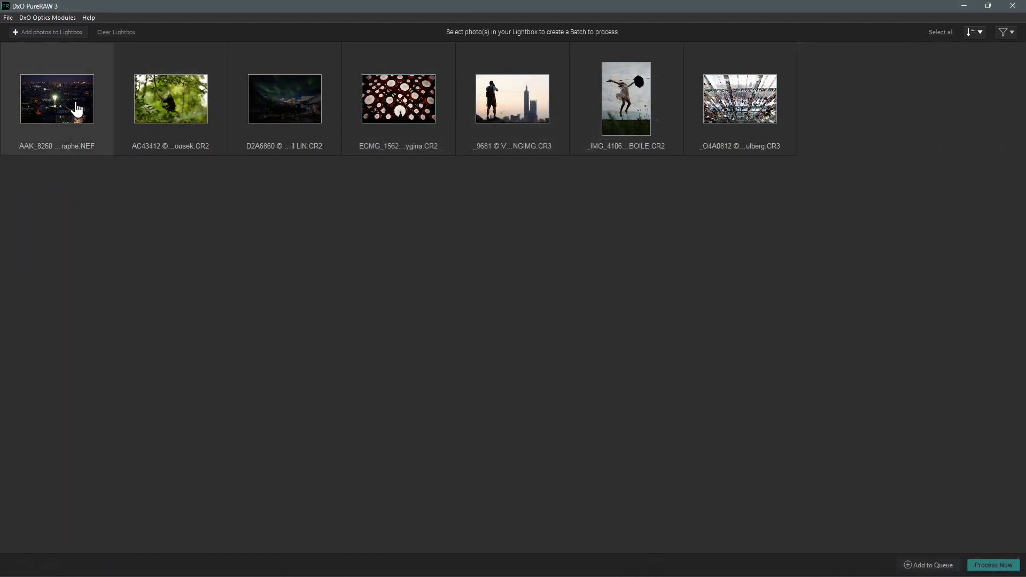
- Queue AAK_8260 in a second batch with PRIME denoising, then resume processing
click(283, 99)
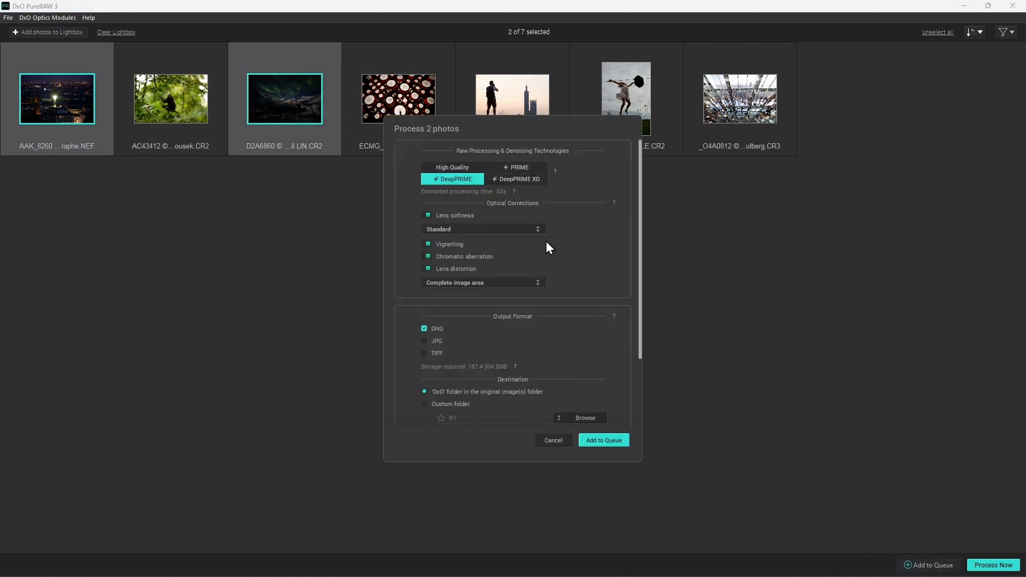
click(516, 167)
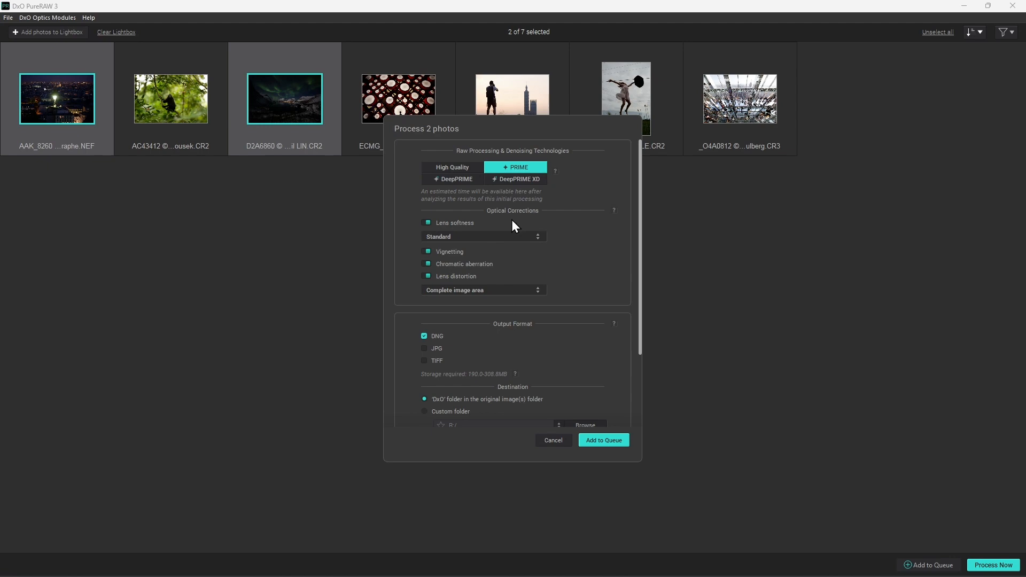
click(602, 440)
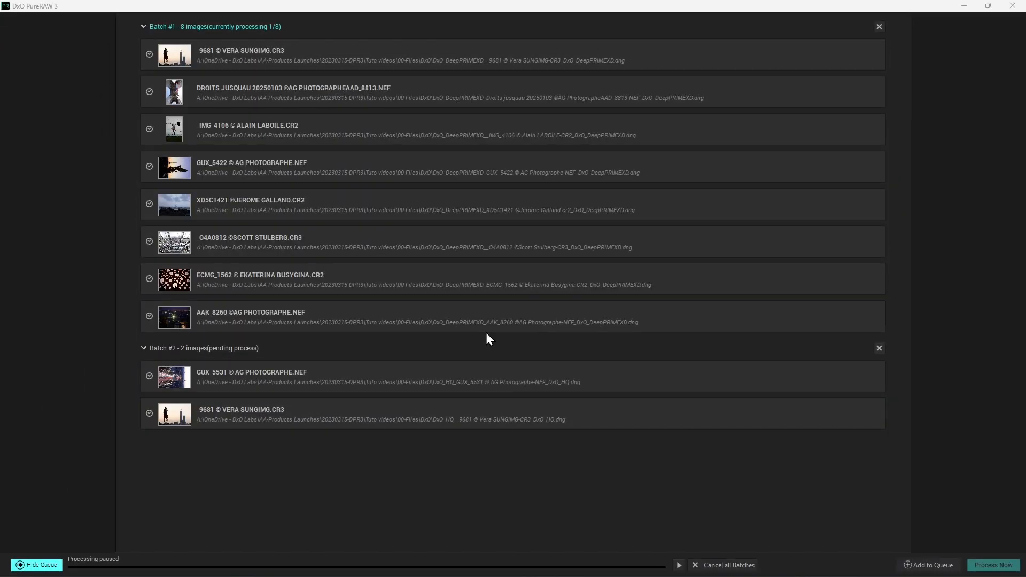
mouse_move(458, 455)
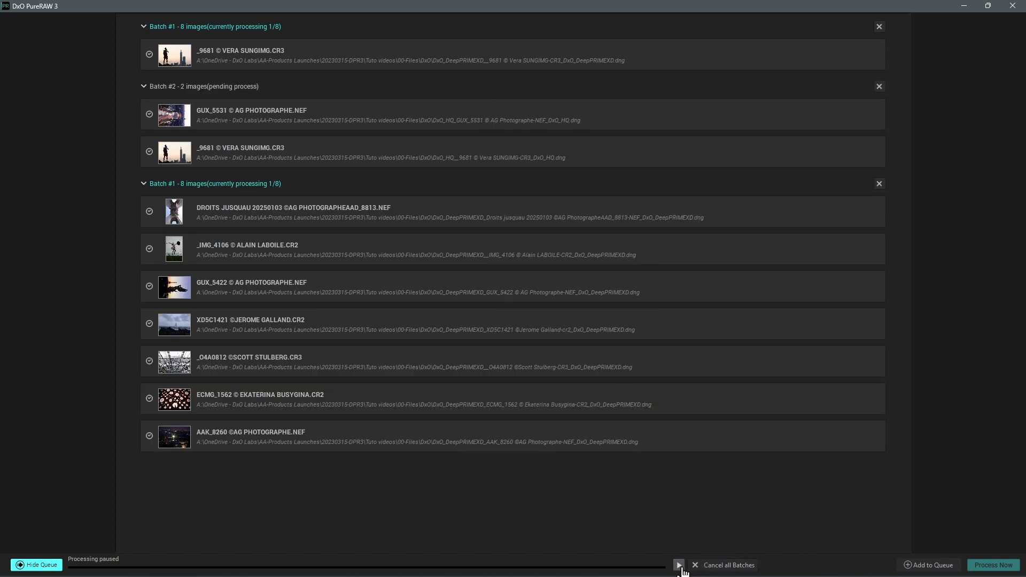
click(679, 565)
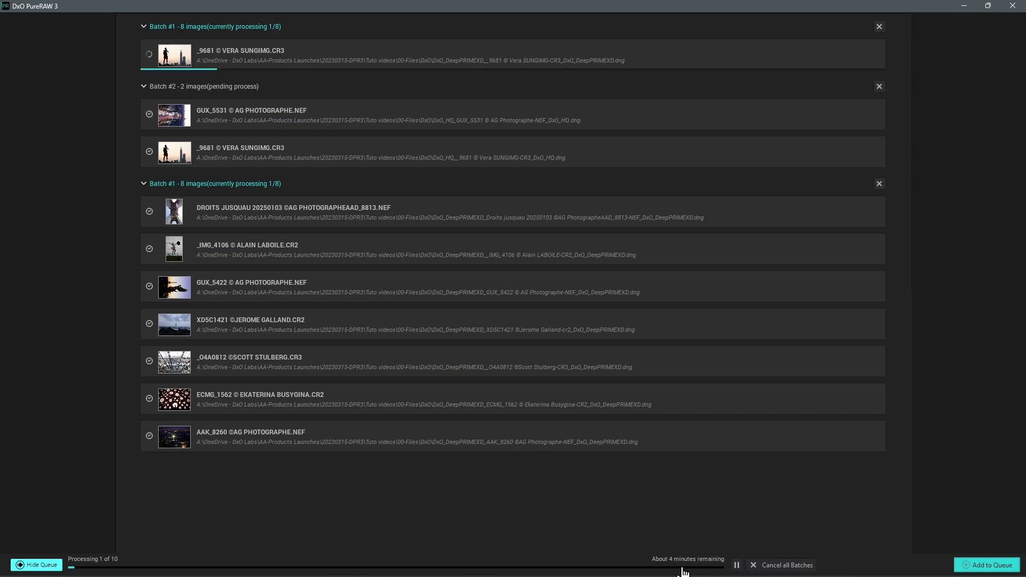